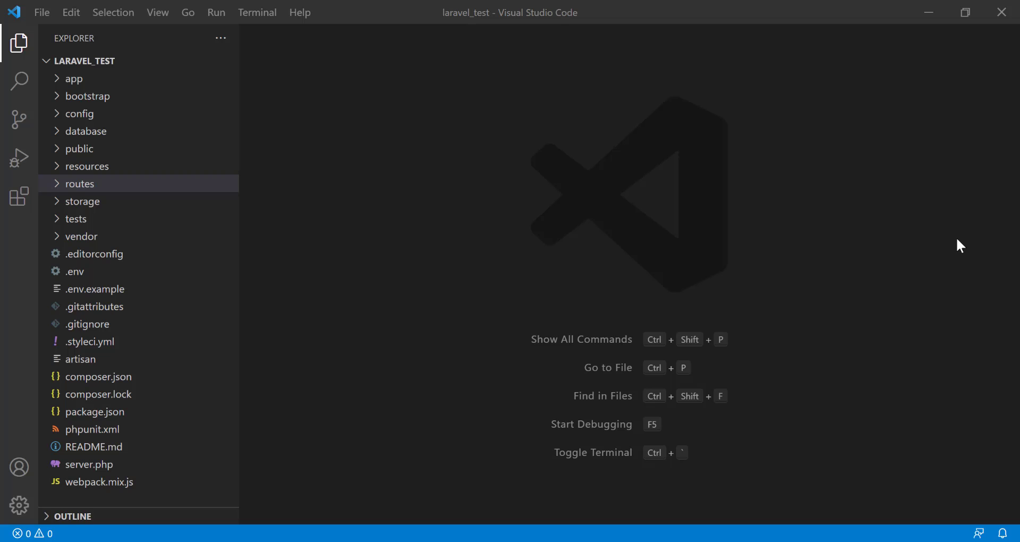
{"action": "mouse_move", "coordinate": [19, 197]}
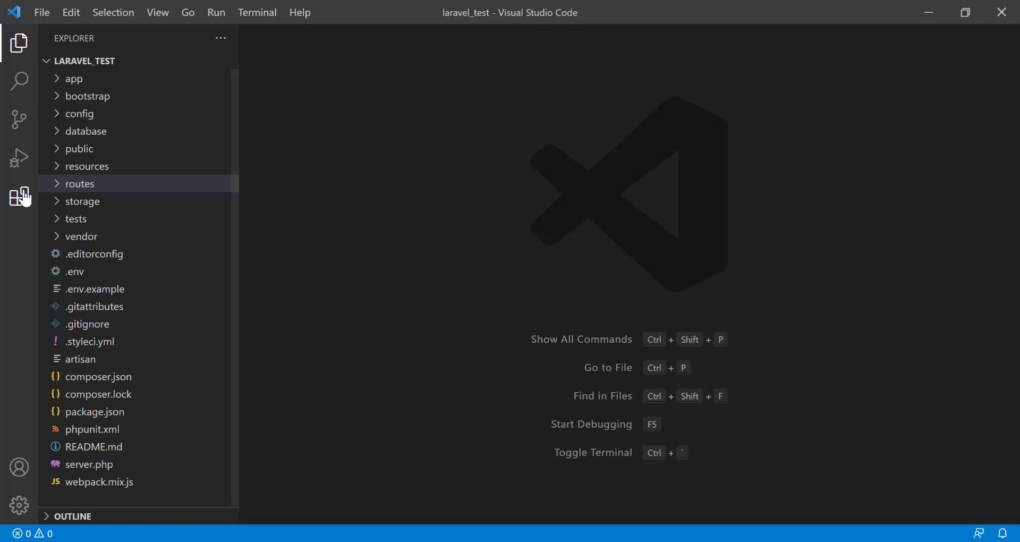
Step: Search extensions for 'laravel goto', install laravel-goto-controller, and close its details tab
{"action": "left_click", "coordinate": [20, 196]}
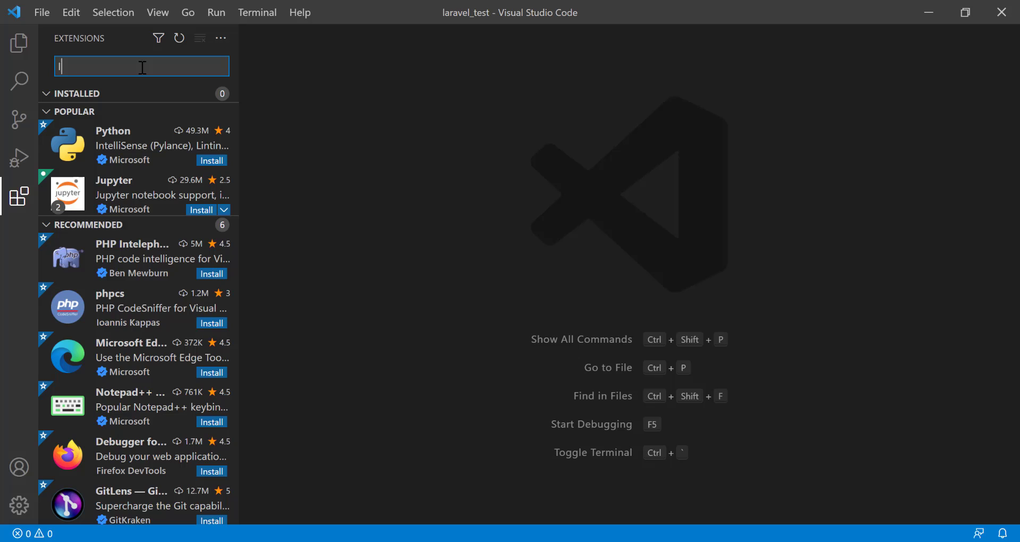
{"action": "type", "text": "laravel g"}
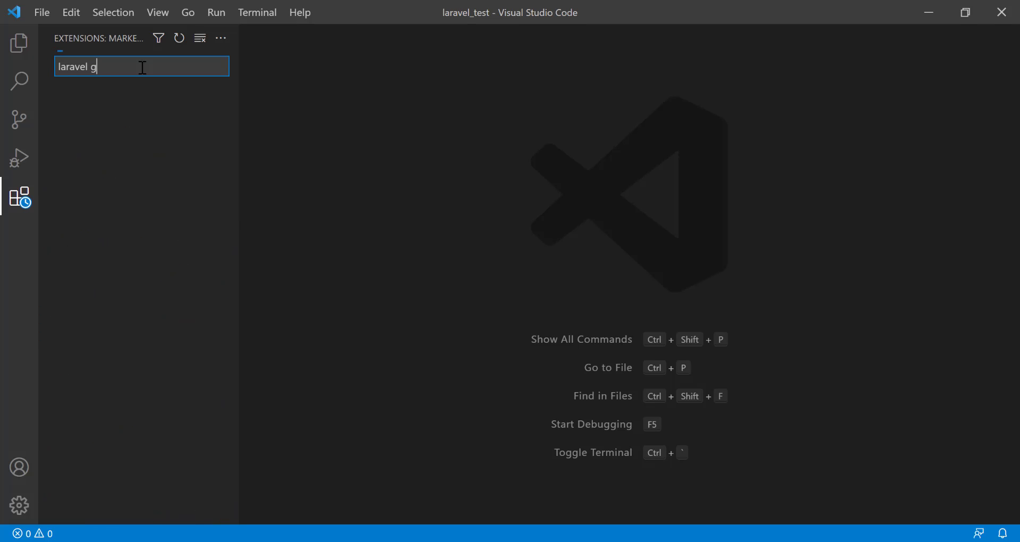
{"action": "type", "text": "oto"}
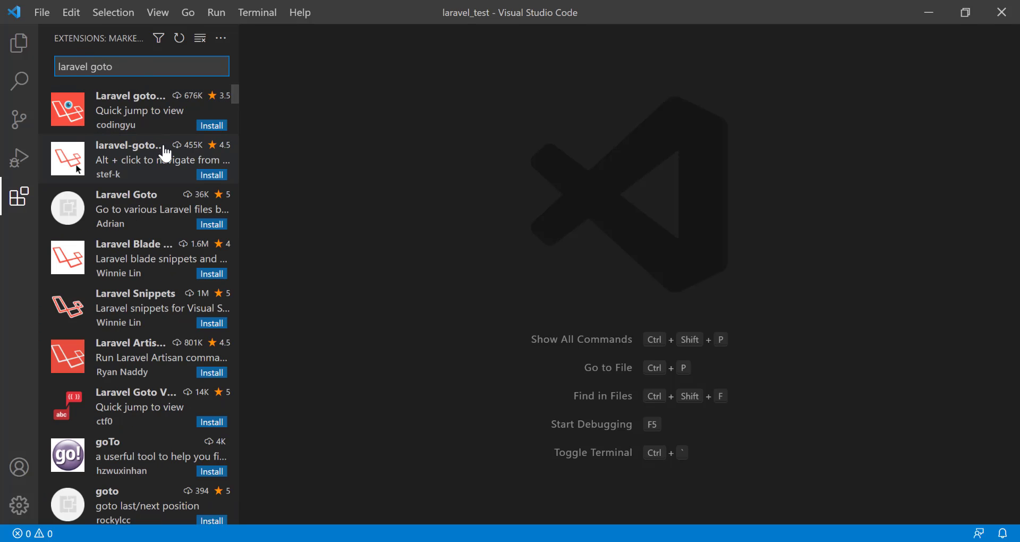
{"action": "mouse_move", "coordinate": [160, 149]}
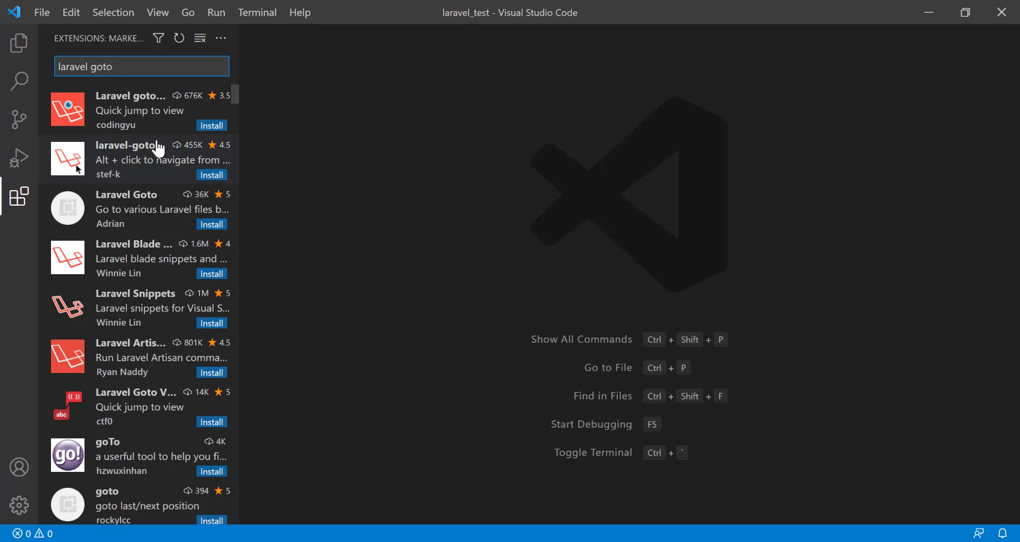
{"action": "mouse_move", "coordinate": [211, 174]}
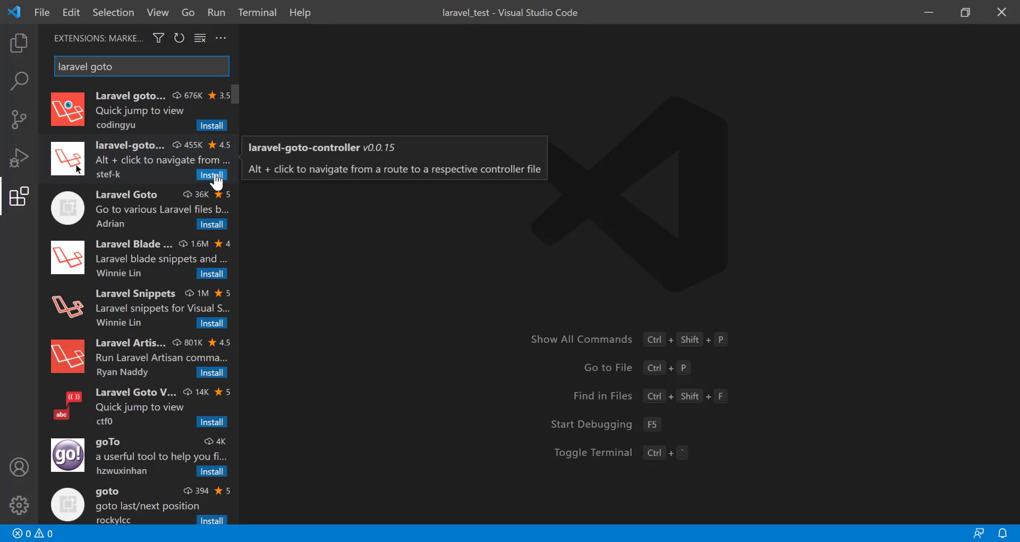
{"action": "left_click", "coordinate": [130, 156]}
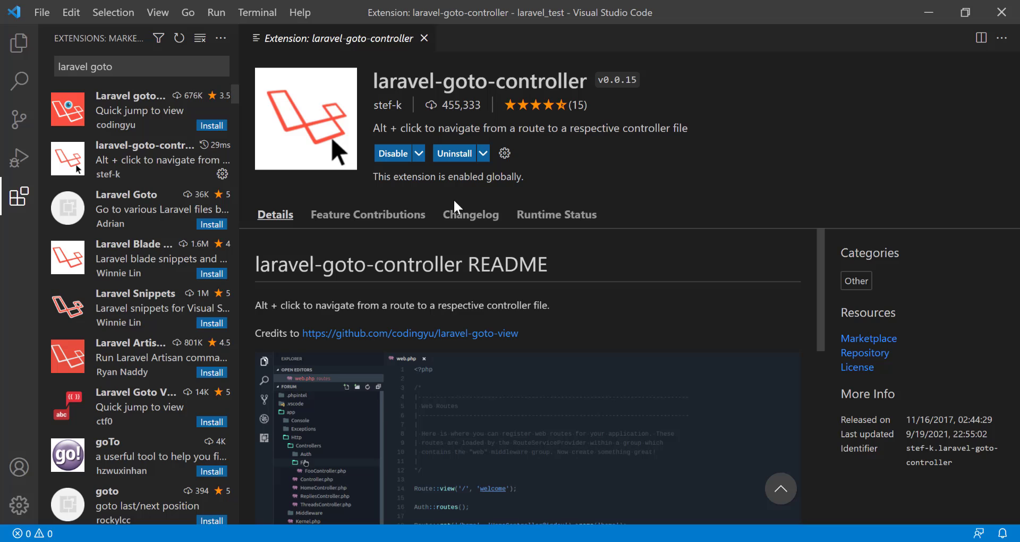
{"action": "mouse_move", "coordinate": [599, 236]}
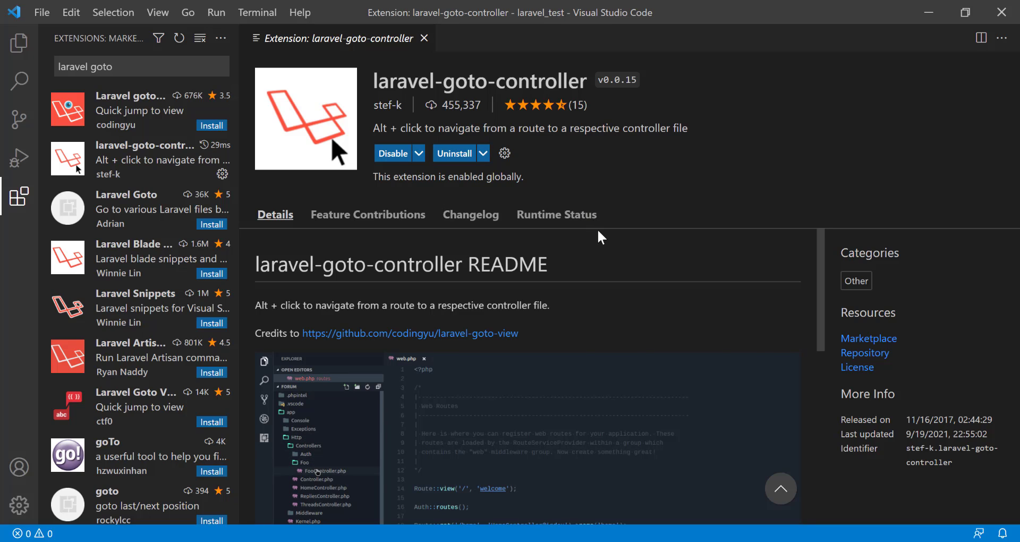
{"action": "left_click", "coordinate": [422, 38]}
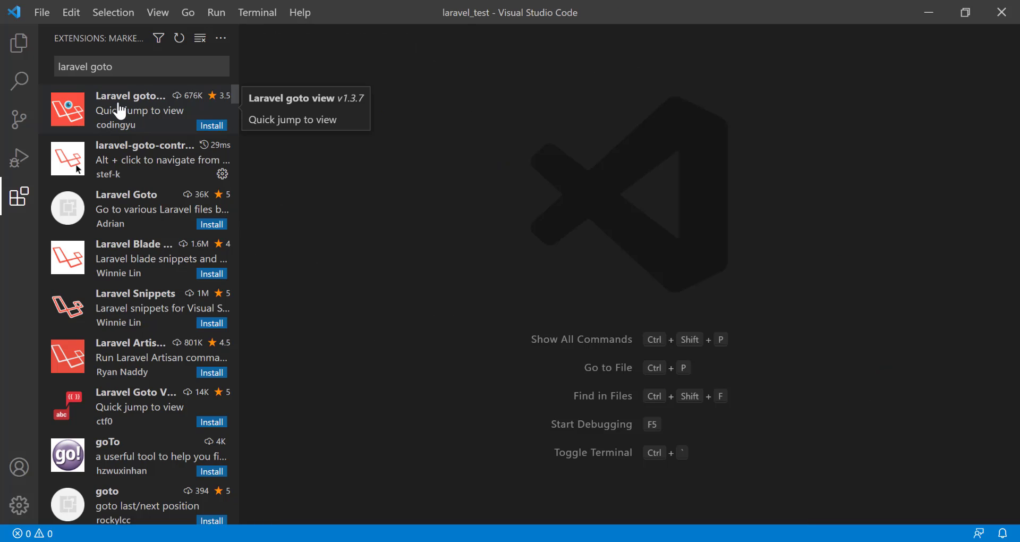
{"action": "mouse_move", "coordinate": [19, 44]}
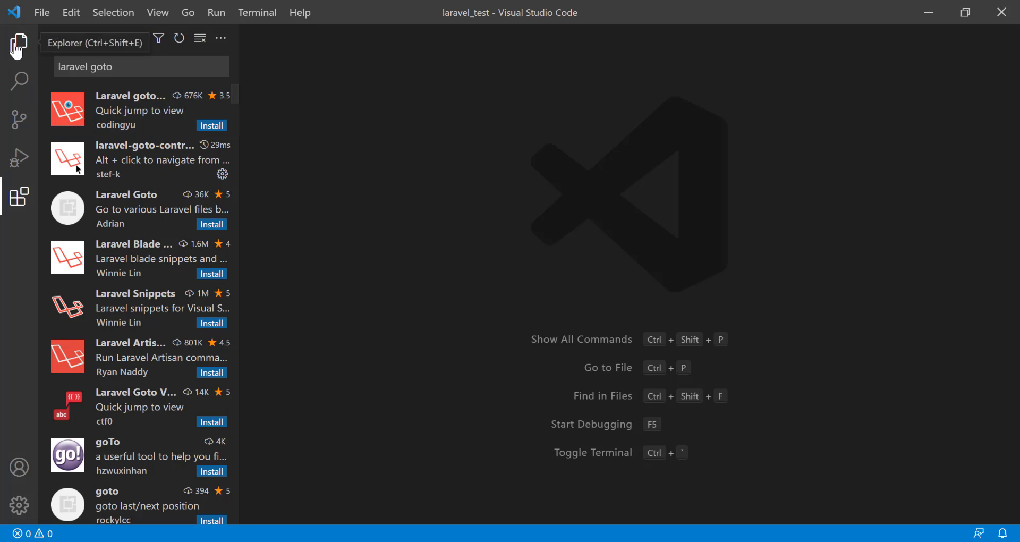
Step: In the Explorer, expand the app and Http folders to reach Controllers
{"action": "left_click", "coordinate": [19, 42]}
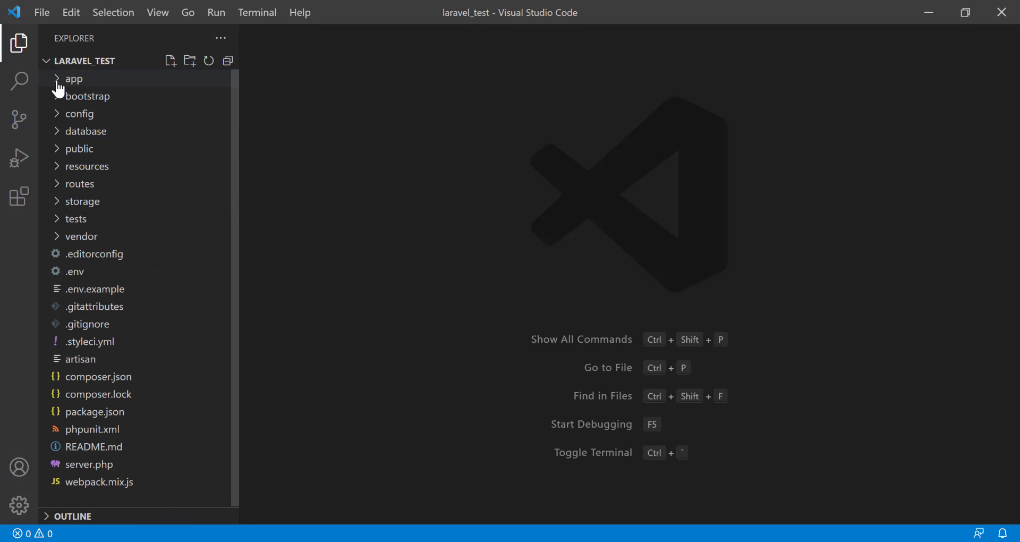
{"action": "left_click", "coordinate": [74, 79]}
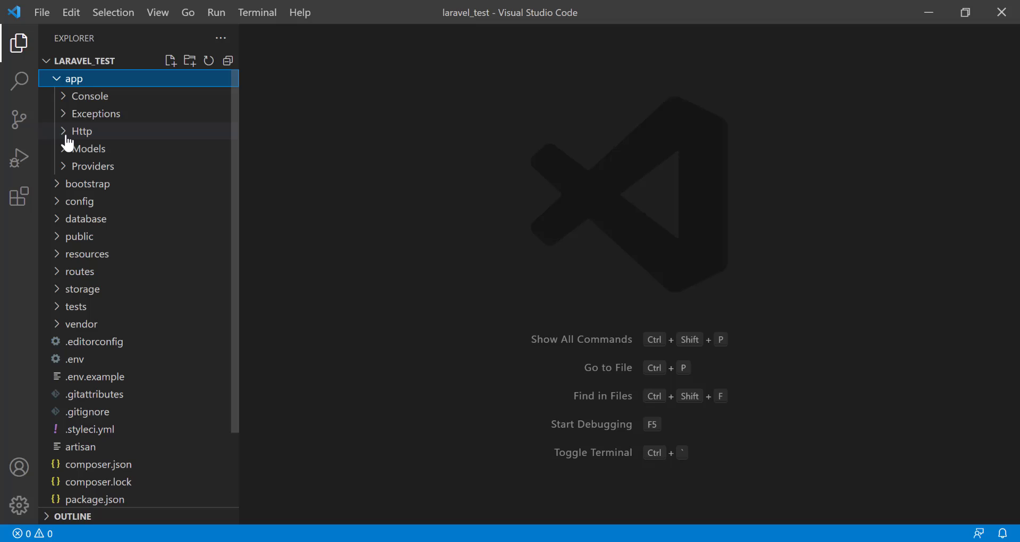
{"action": "left_click", "coordinate": [82, 131]}
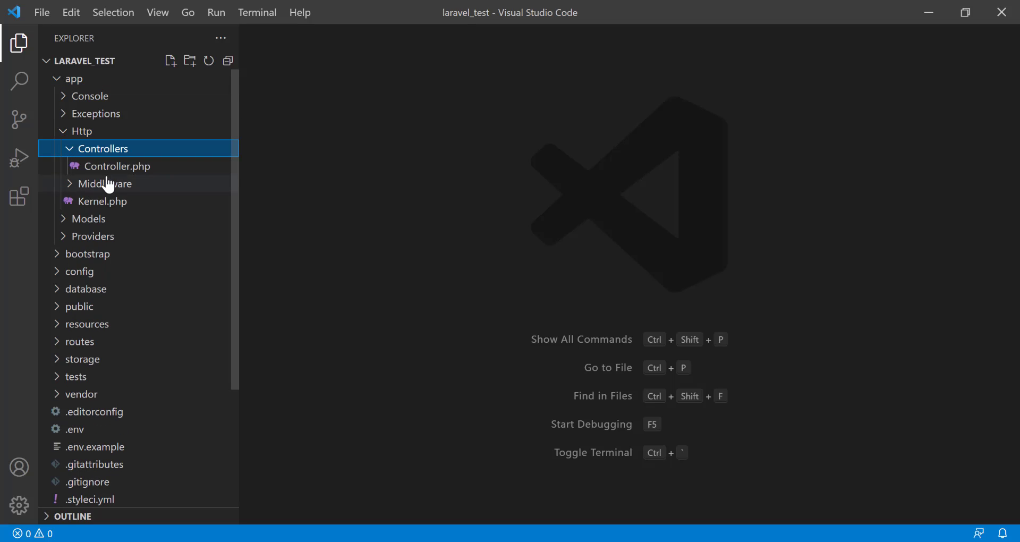
{"action": "mouse_move", "coordinate": [119, 165]}
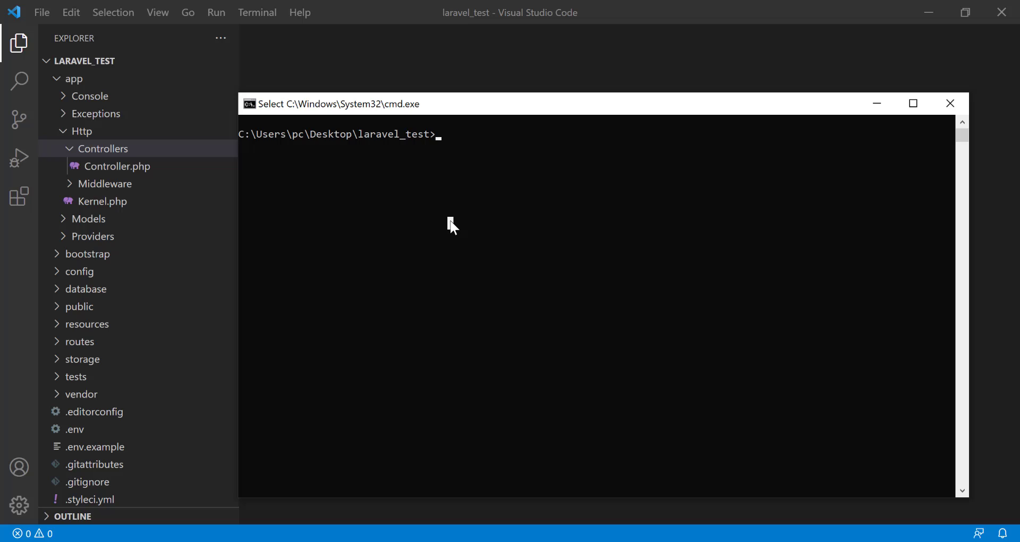
Step: Enter 'php artisan make:controller StudentController' in Command Prompt
{"action": "type", "text": "php artisan"}
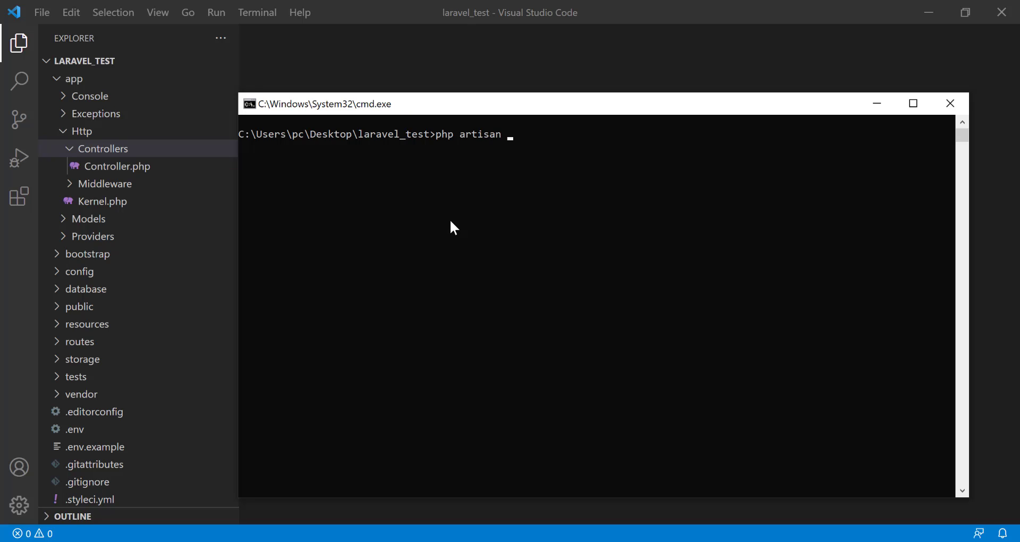
{"action": "type", "text": "make:control"}
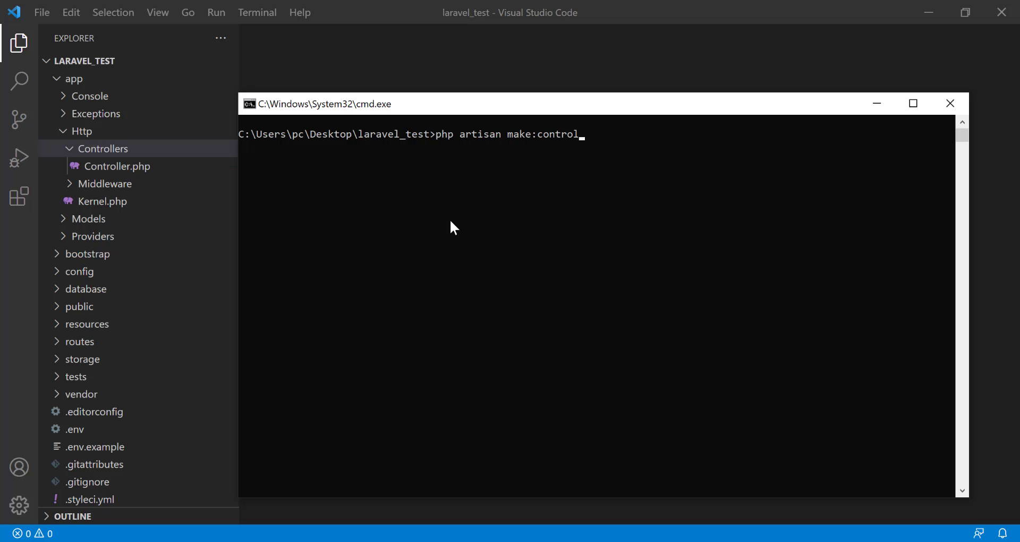
{"action": "type", "text": "ler St"}
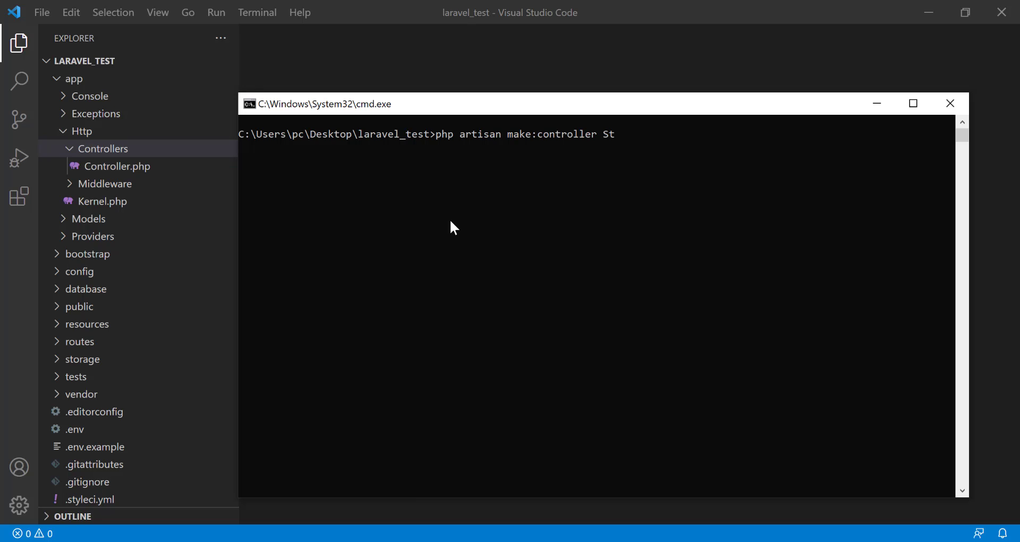
{"action": "type", "text": "udentC"}
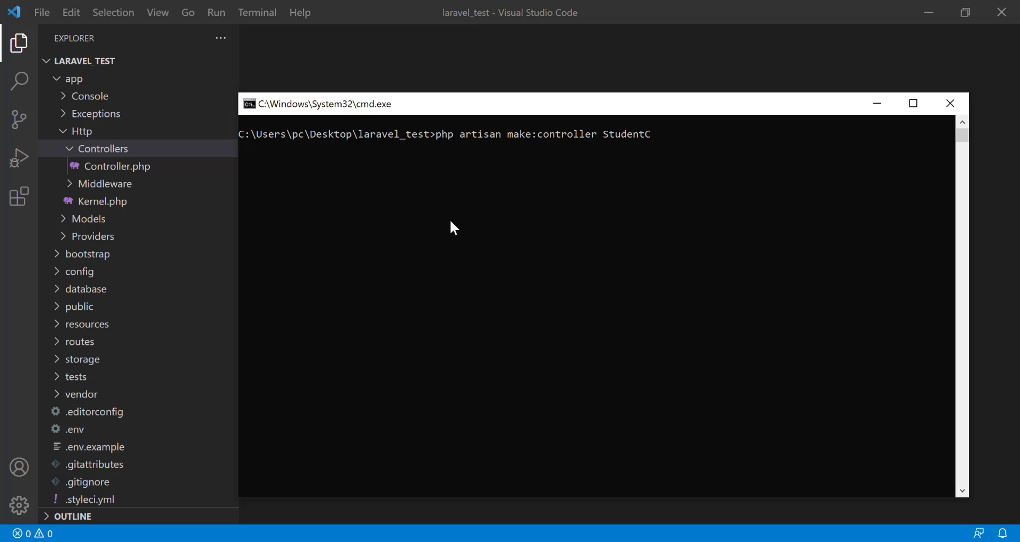
{"action": "type", "text": "ontroller"}
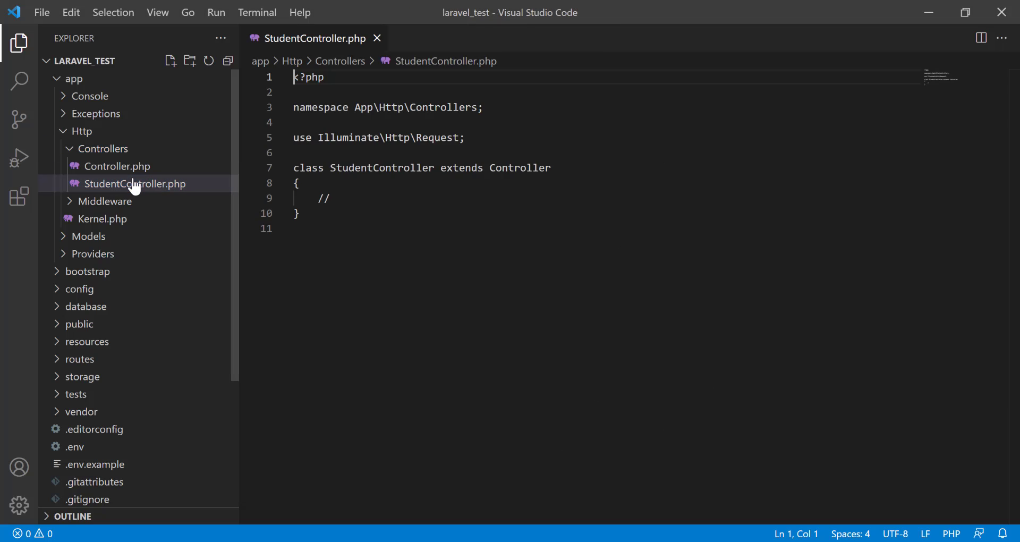
Step: Add an empty 'public function index()' method to StudentController
{"action": "type", "text": "p"}
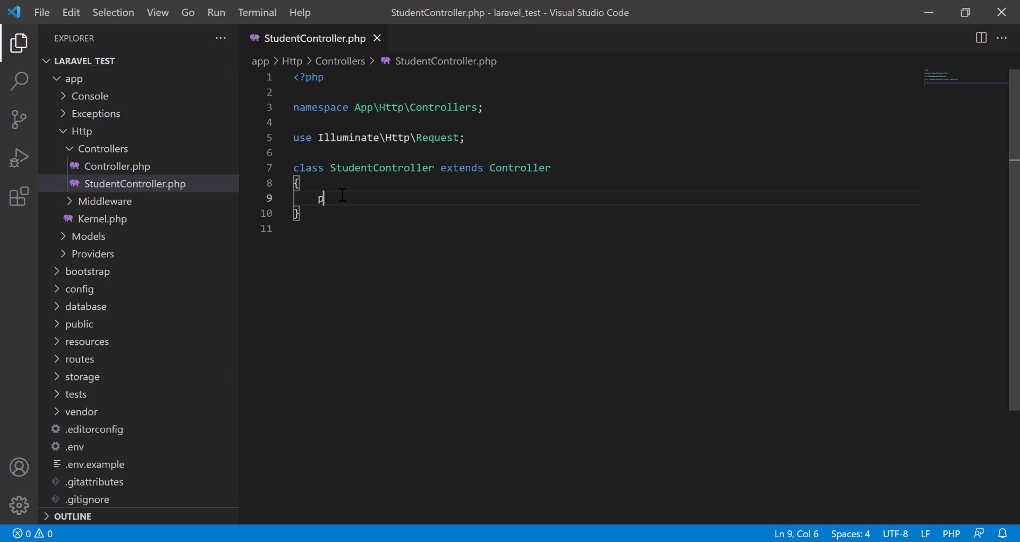
{"action": "type", "text": "ublic function"}
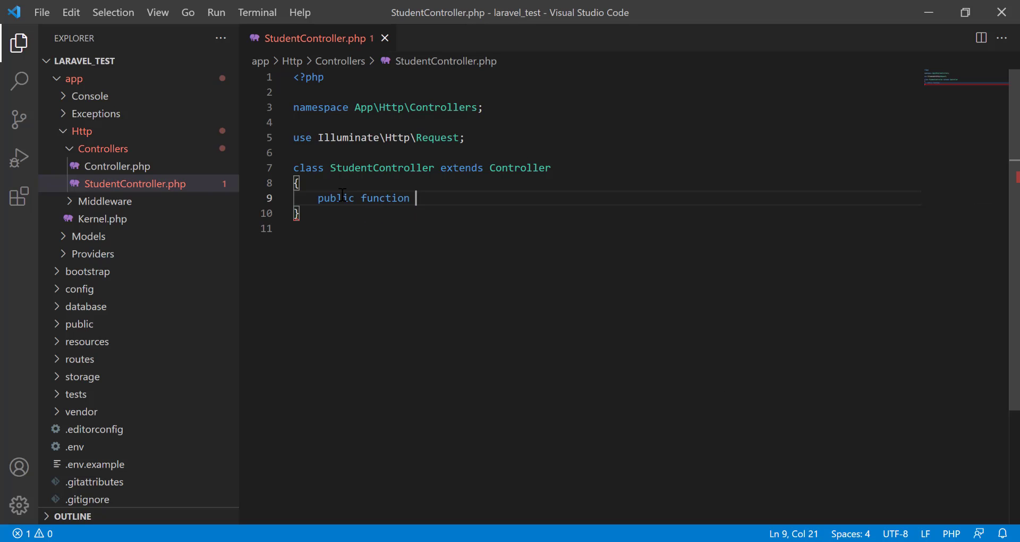
{"action": "type", "text": "index()"}
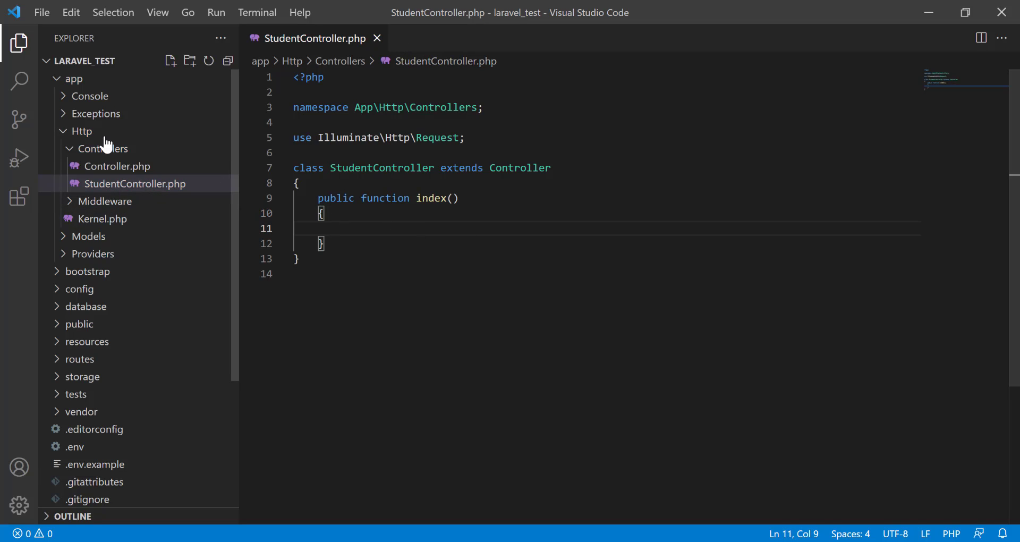
Step: Expand the routes folder and open web.php
{"action": "left_click", "coordinate": [80, 358]}
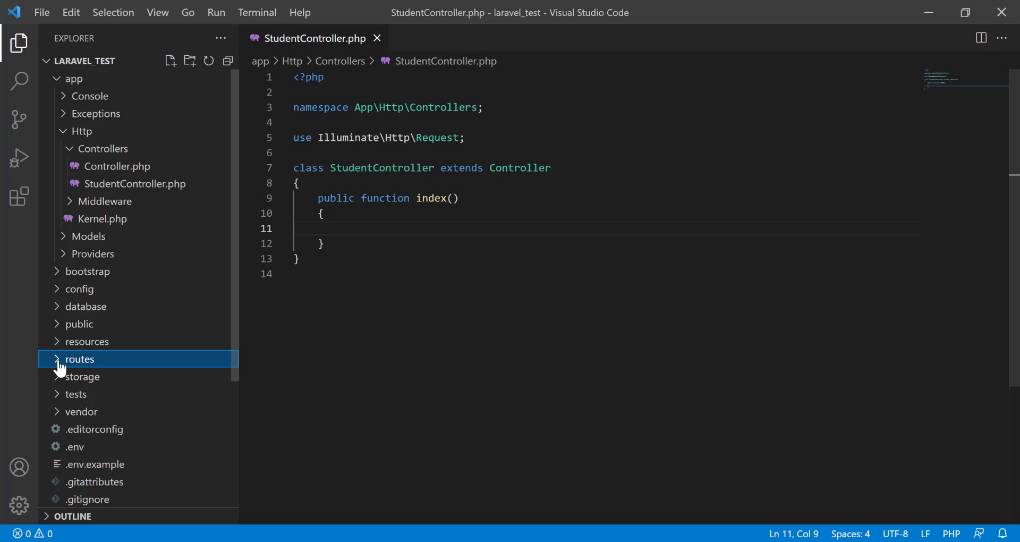
{"action": "left_click", "coordinate": [80, 359]}
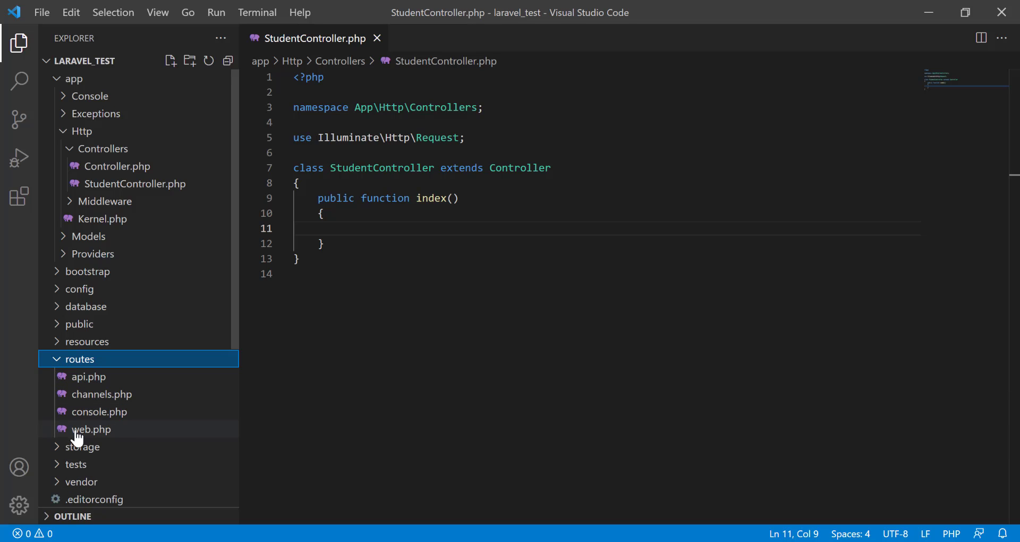
{"action": "left_click", "coordinate": [91, 429]}
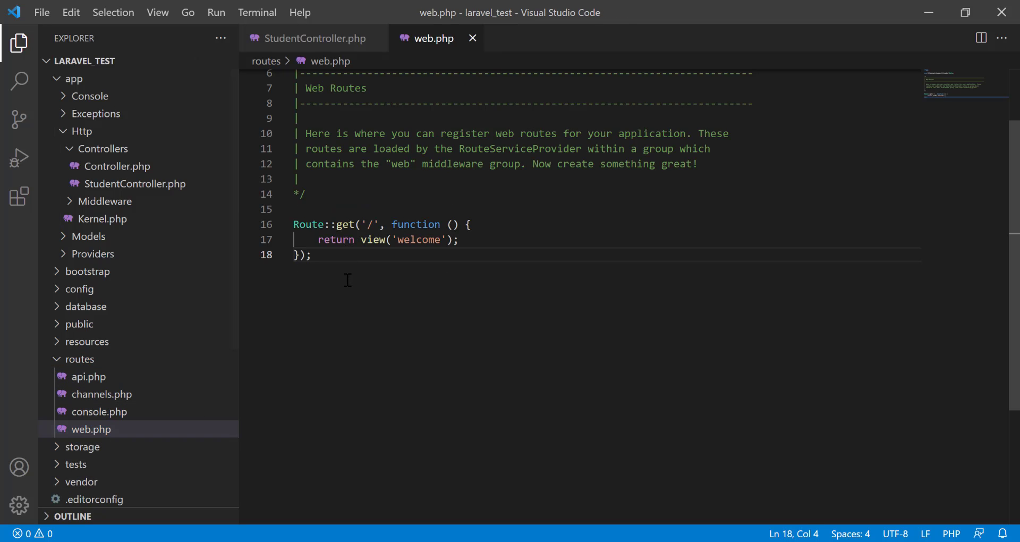
Step: Write a Route::get 'about' route using [StudentController::class, 'index'] below the welcome route
{"action": "key", "text": "Enter"}
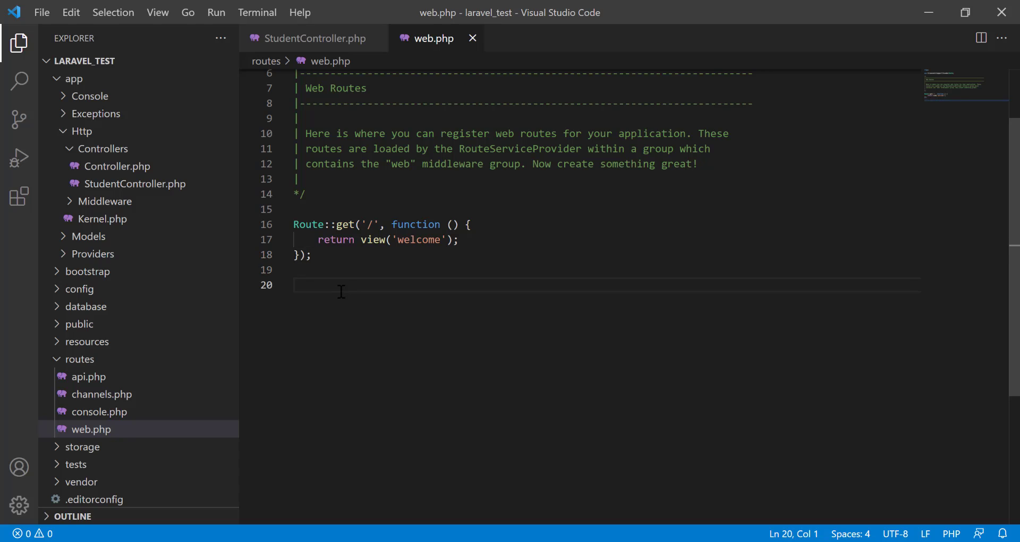
{"action": "type", "text": "Route::"}
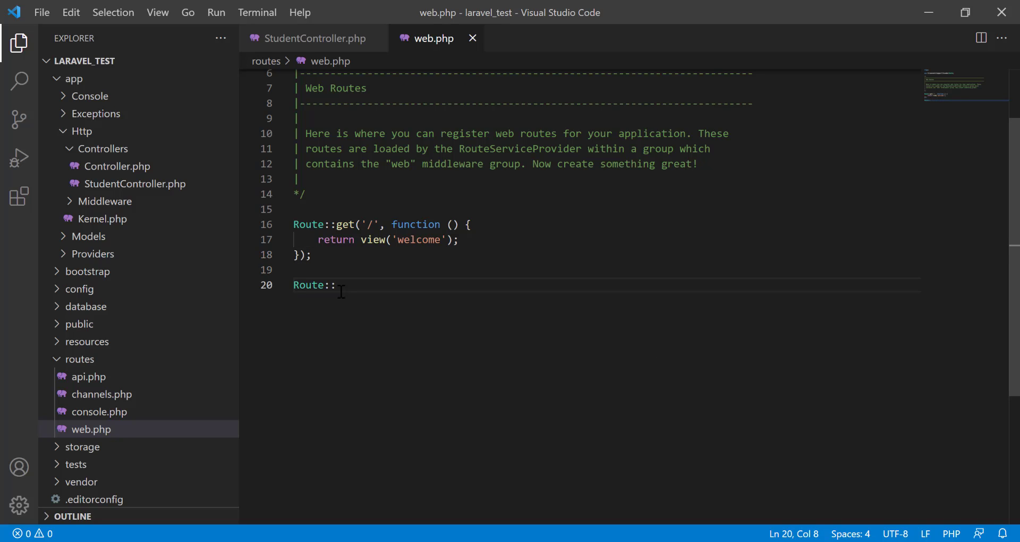
{"action": "type", "text": "get();"}
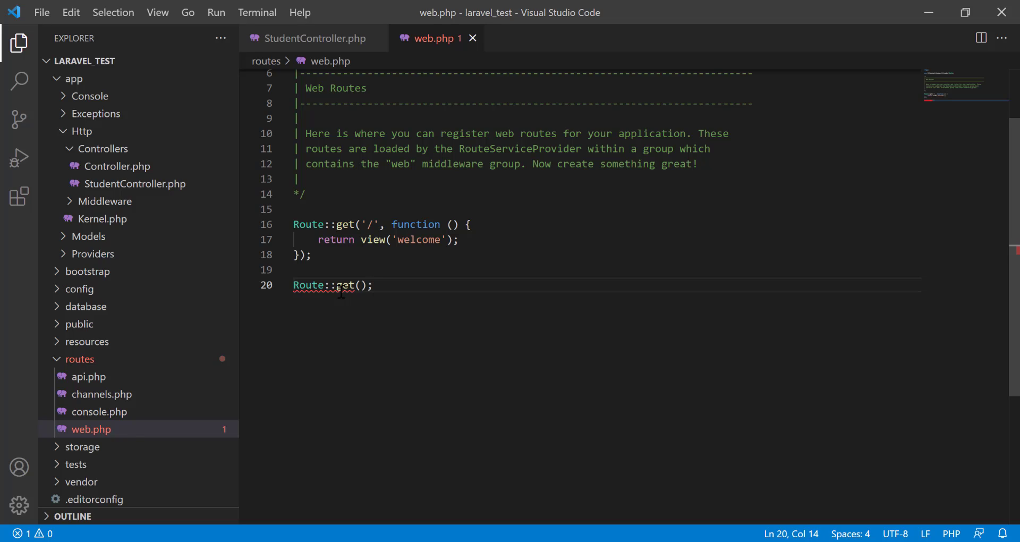
{"action": "type", "text": "'"}
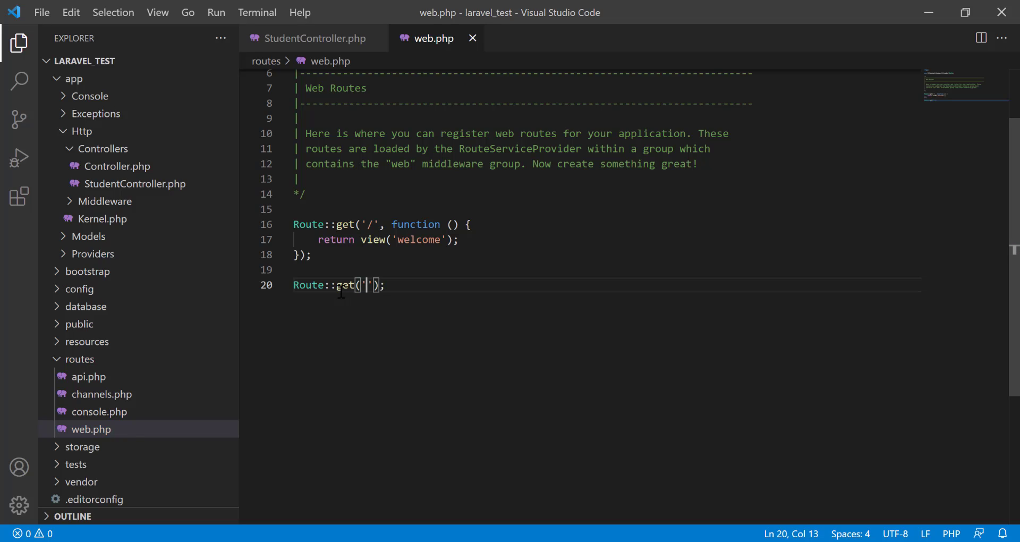
{"action": "type", "text": "abuo"}
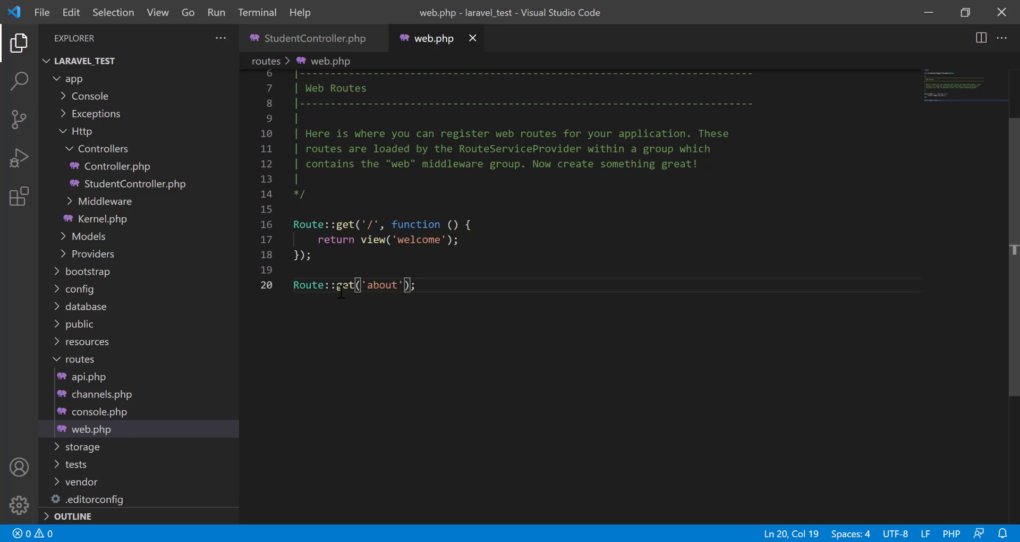
{"action": "type", "text": ","}
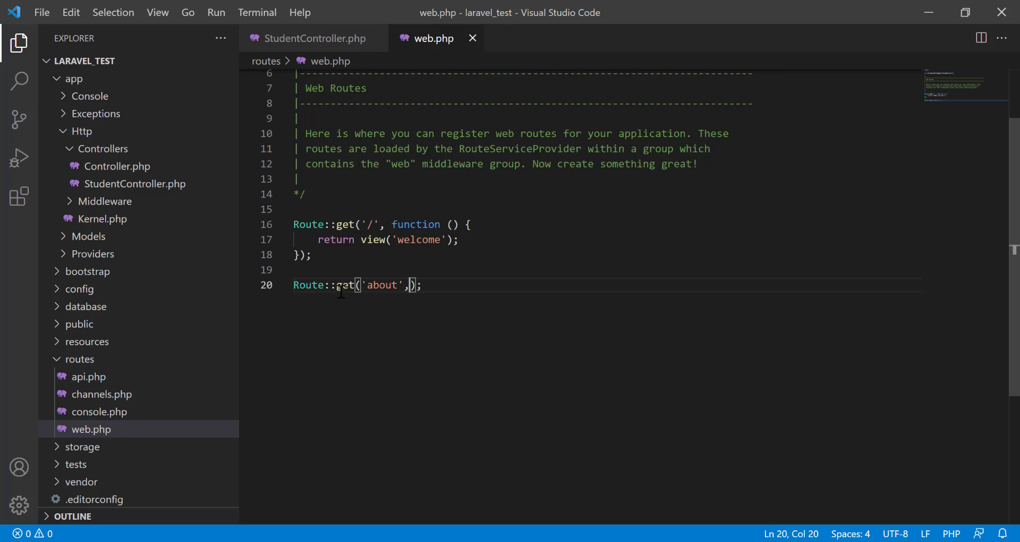
{"action": "type", "text": "[s"}
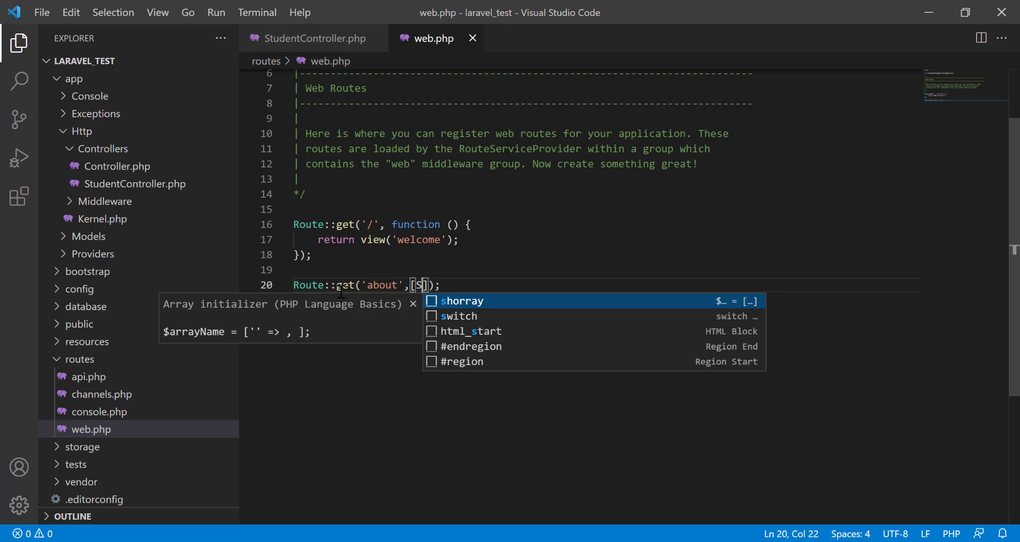
{"action": "type", "text": "StudentControlle"}
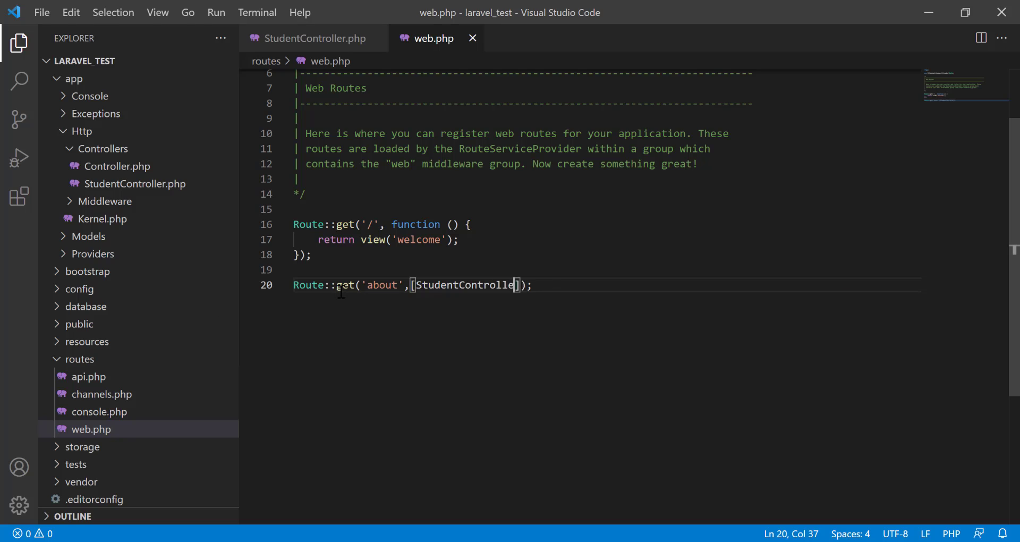
{"action": "type", "text": "::index"}
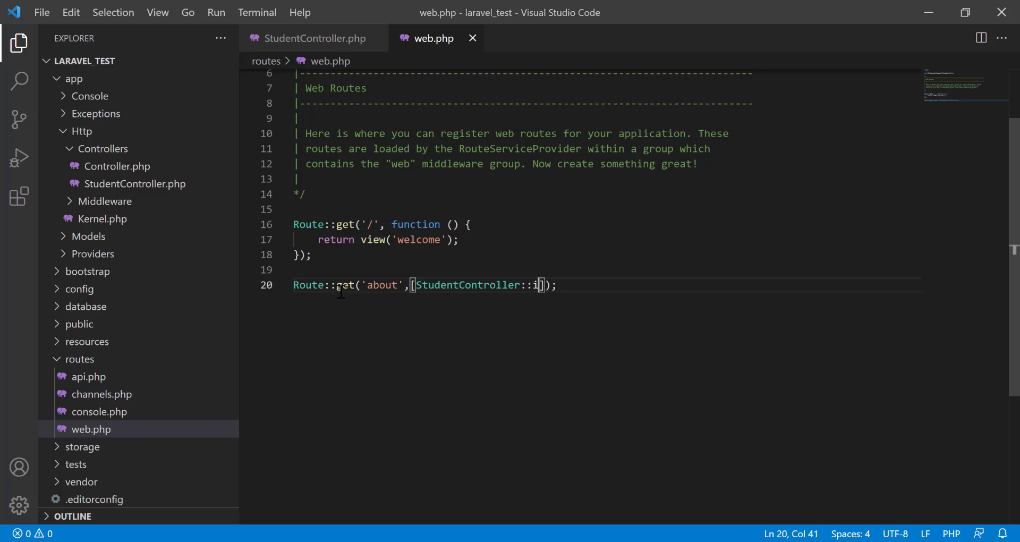
{"action": "type", "text": "class, 'inde'"}
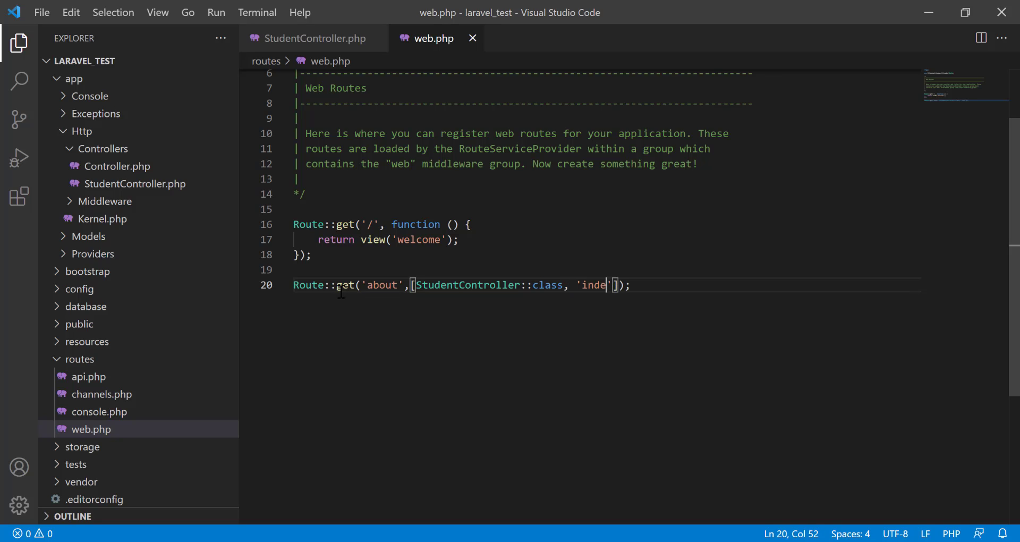
{"action": "type", "text": "x"}
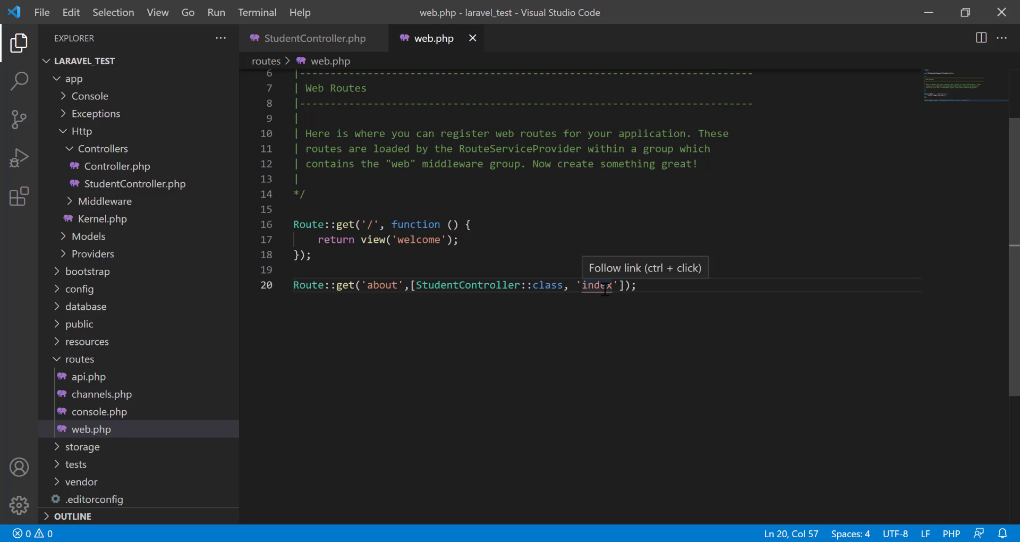
{"action": "mouse_move", "coordinate": [584, 322]}
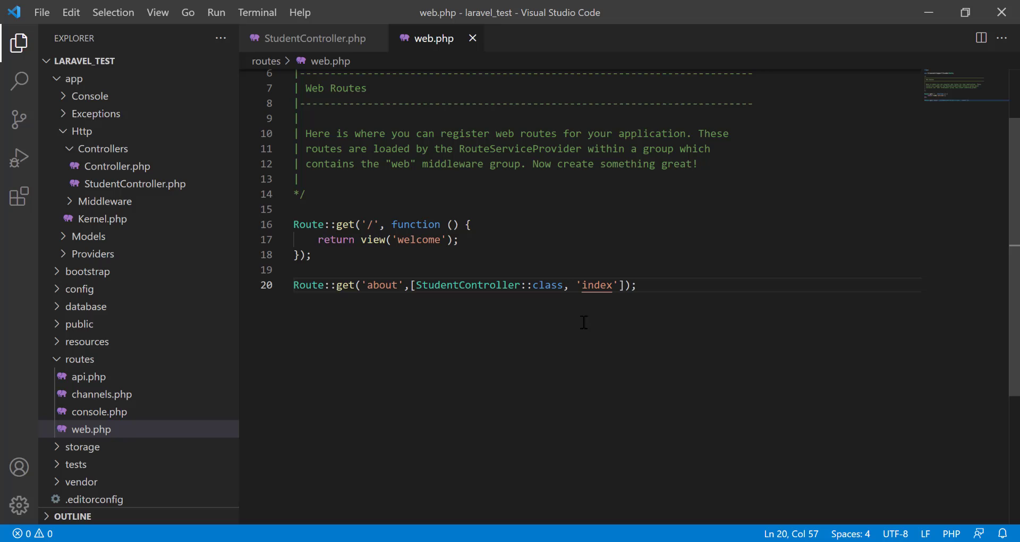
{"action": "mouse_move", "coordinate": [594, 284]}
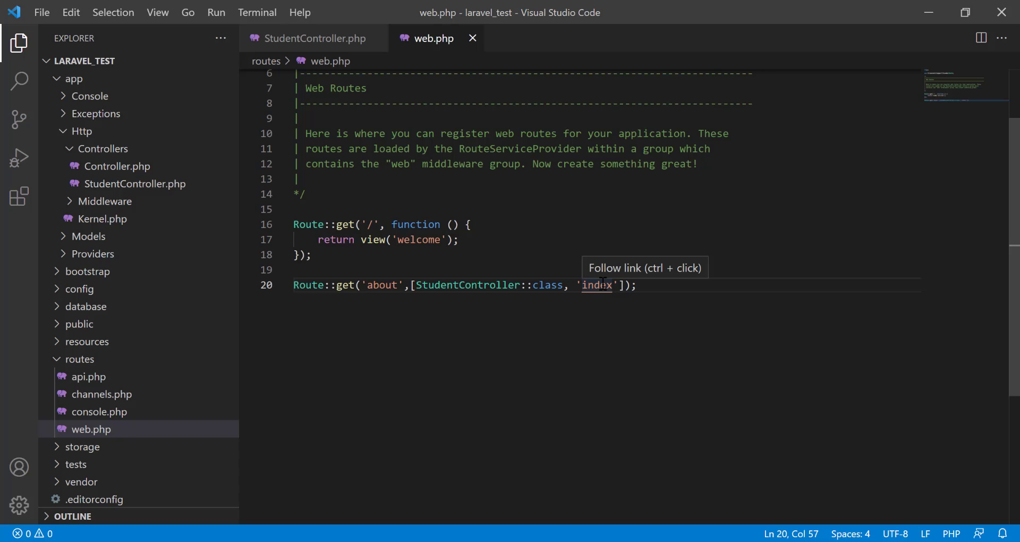
{"action": "mouse_move", "coordinate": [443, 289]}
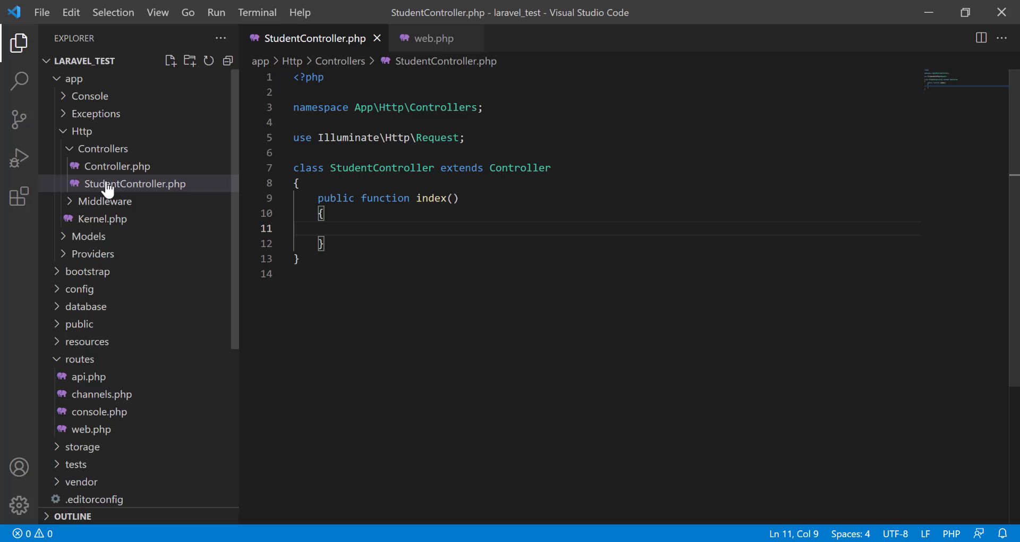
{"action": "mouse_move", "coordinate": [102, 148]}
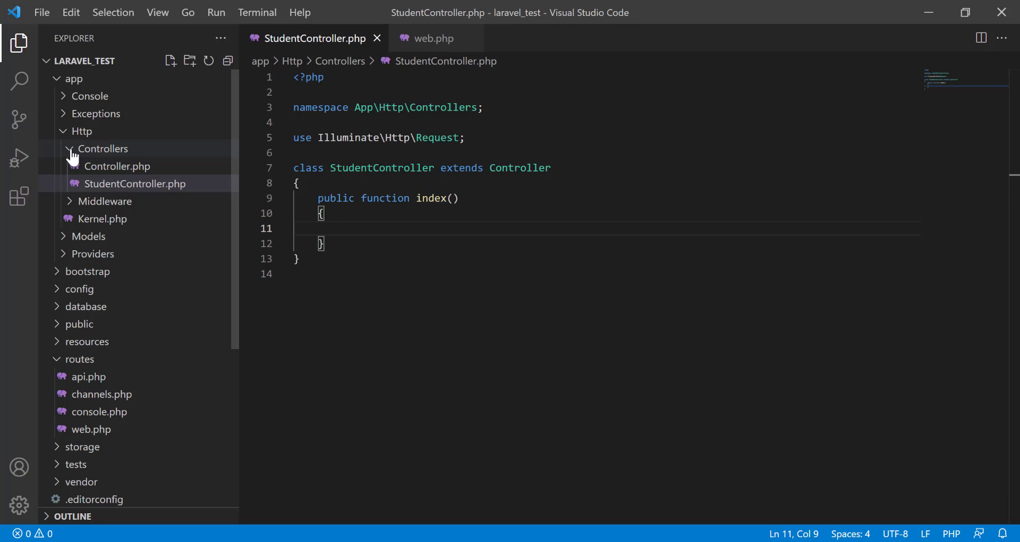
Step: Ctrl+click 'index' in the about route to jump to StudentController's index method
{"action": "left_click", "coordinate": [342, 228]}
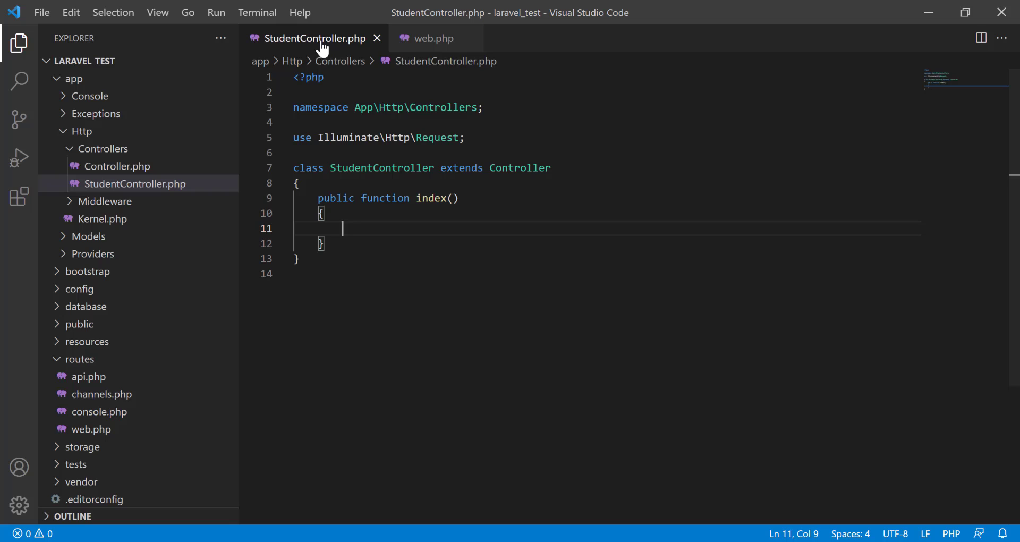
Step: Close the StudentController.php tab, leaving web.php open
{"action": "left_click", "coordinate": [432, 38]}
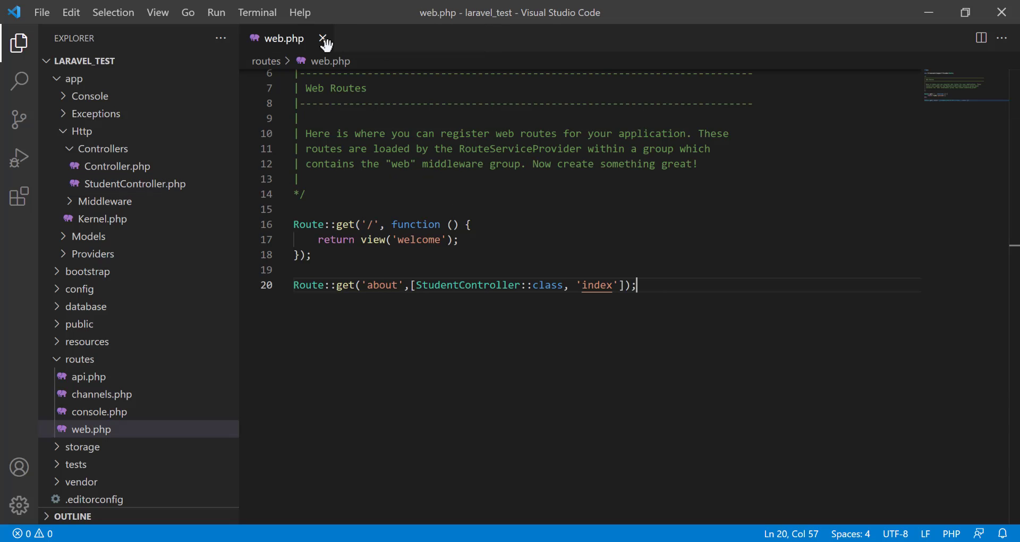
{"action": "mouse_move", "coordinate": [134, 183]}
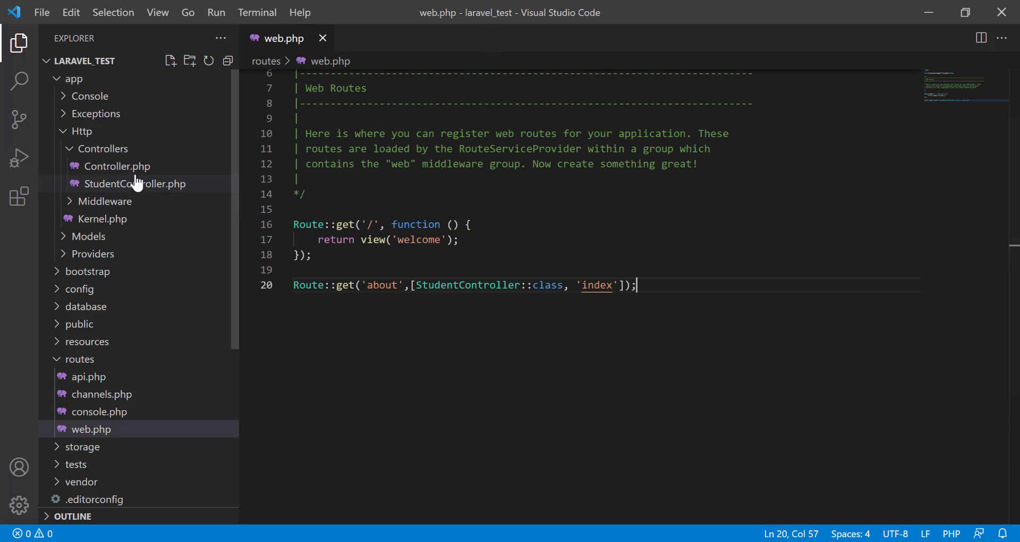
{"action": "mouse_move", "coordinate": [91, 165]}
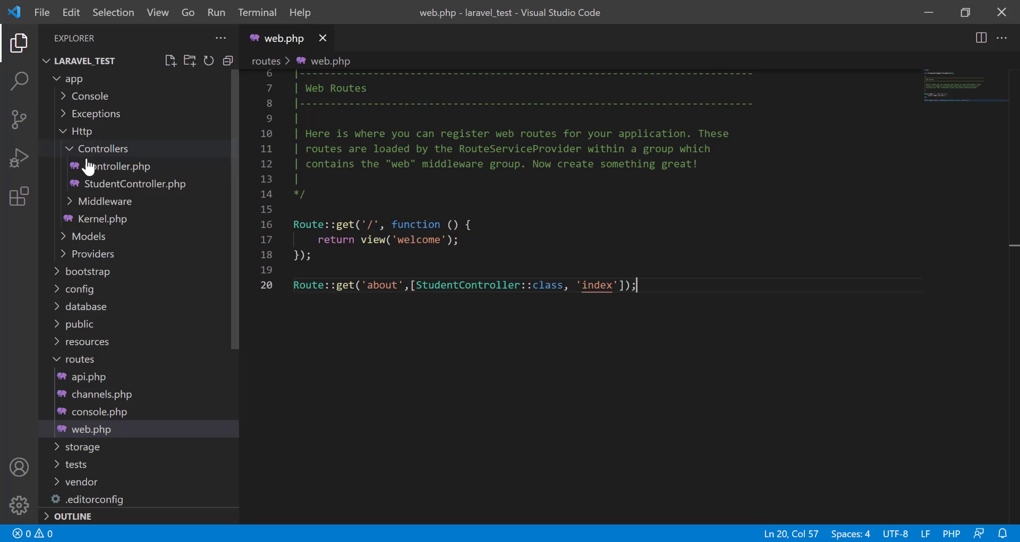
{"action": "mouse_move", "coordinate": [111, 189]}
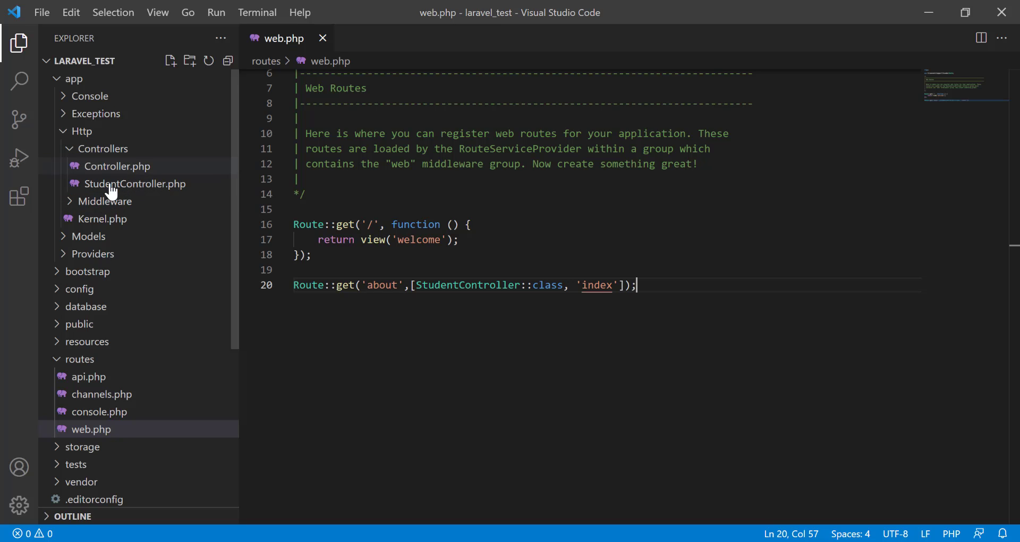
{"action": "mouse_move", "coordinate": [144, 188]}
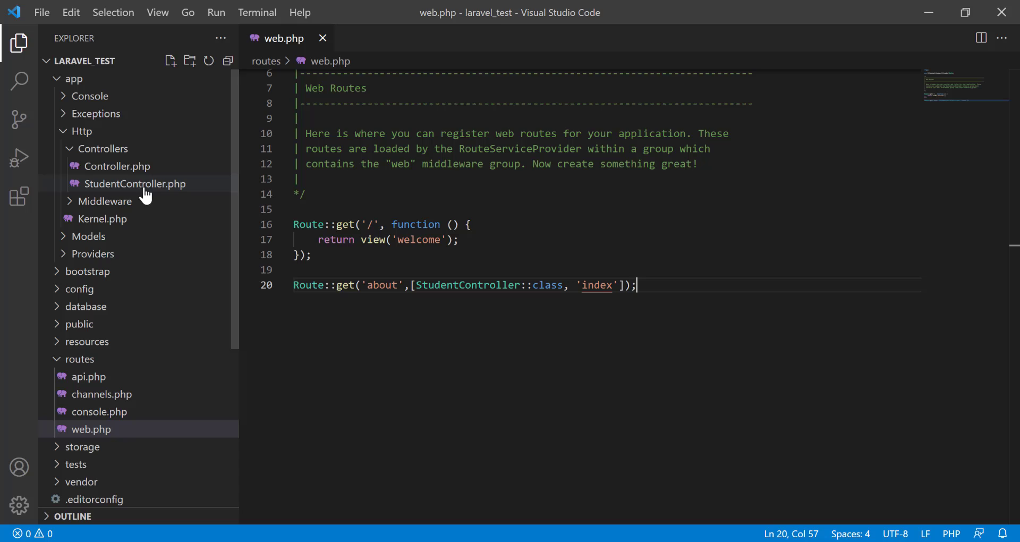
{"action": "mouse_move", "coordinate": [124, 192]}
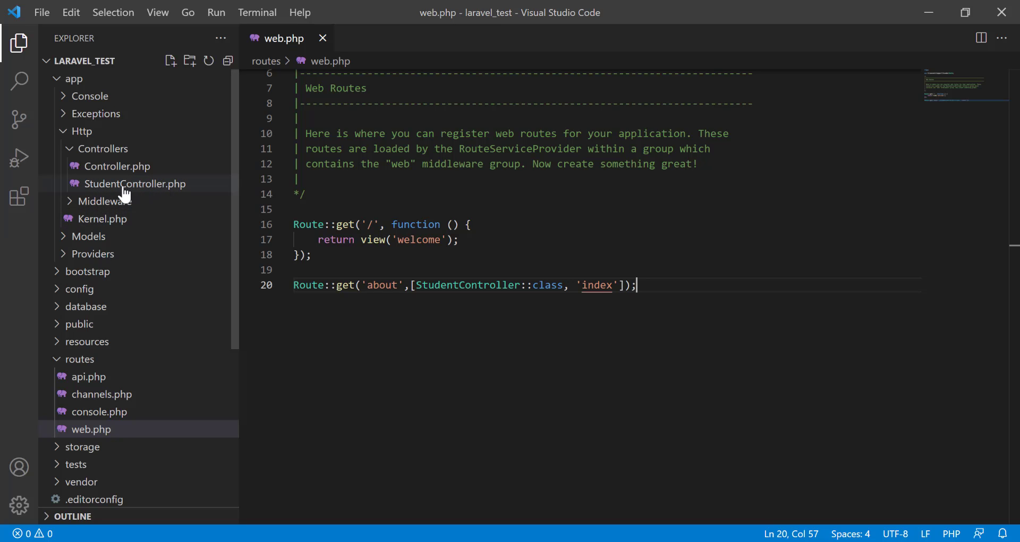
{"action": "mouse_move", "coordinate": [166, 189]}
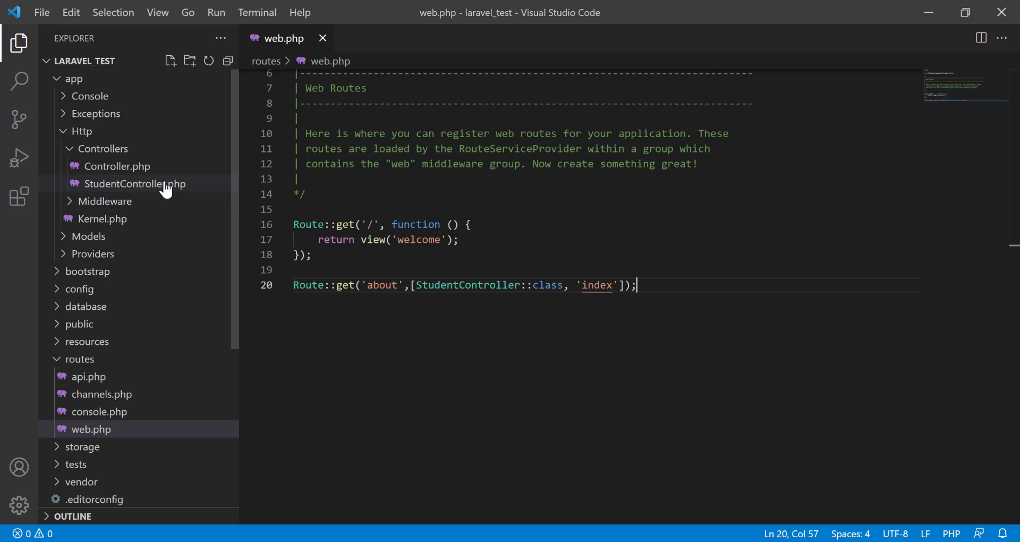
{"action": "mouse_move", "coordinate": [189, 175]}
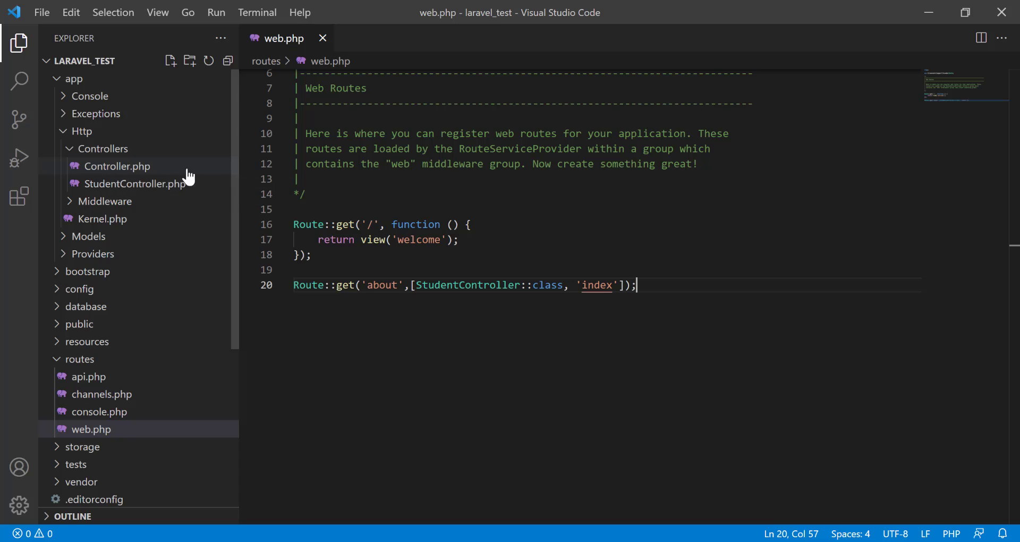
{"action": "mouse_move", "coordinate": [114, 183]}
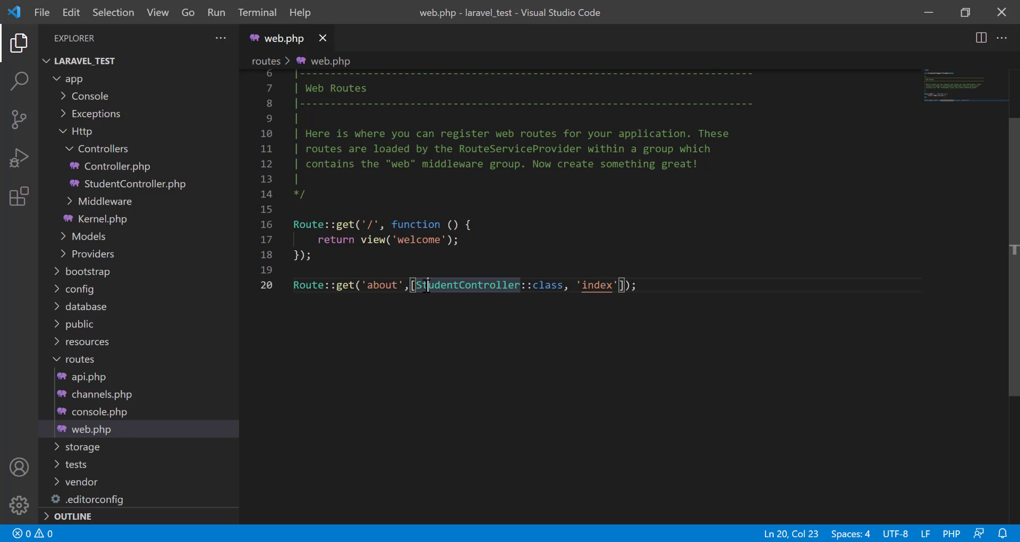
Step: Follow 'index' from the about route to reopen StudentController.php at its empty index() method
{"action": "double_click", "coordinate": [467, 285]}
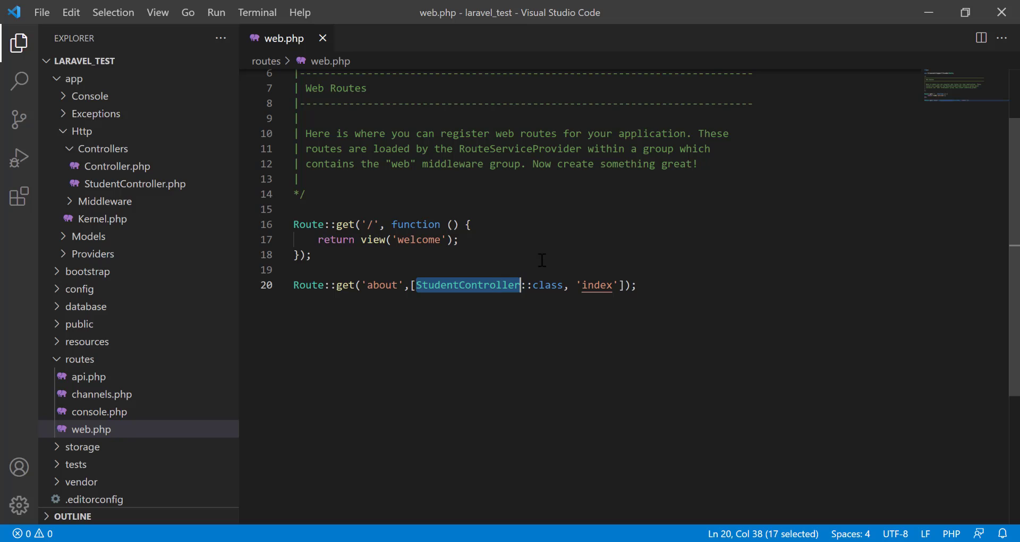
{"action": "mouse_move", "coordinate": [609, 277]}
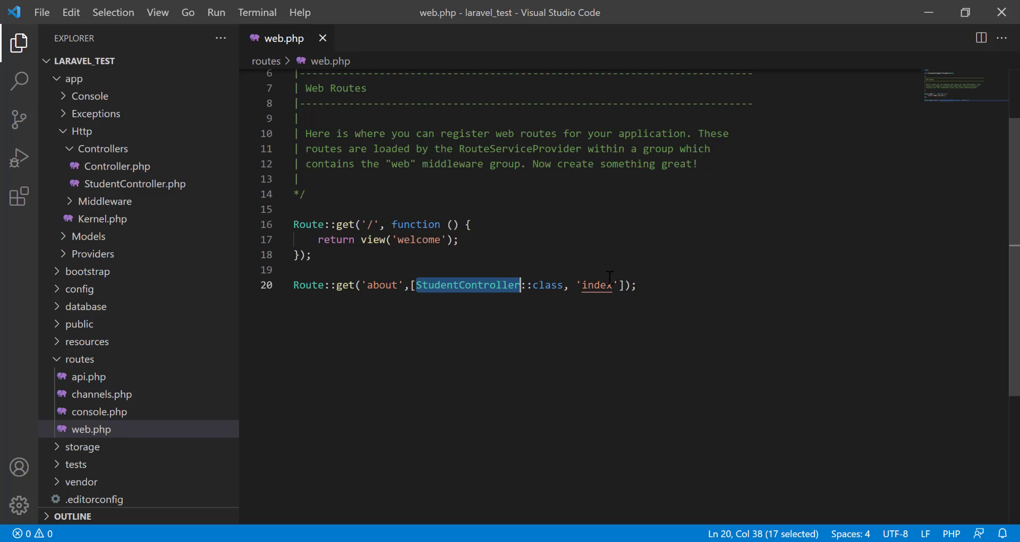
{"action": "mouse_move", "coordinate": [595, 285]}
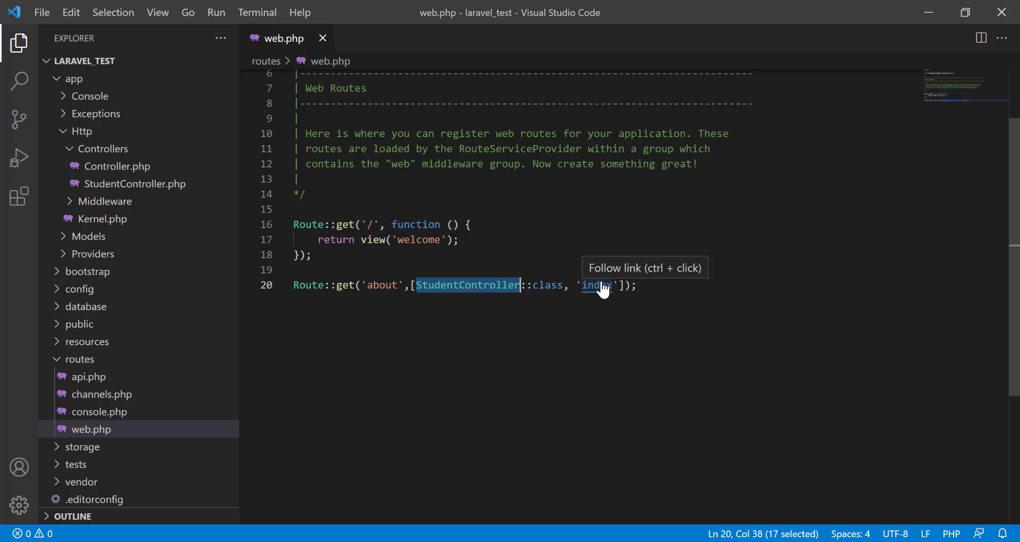
{"action": "left_click", "coordinate": [467, 285]}
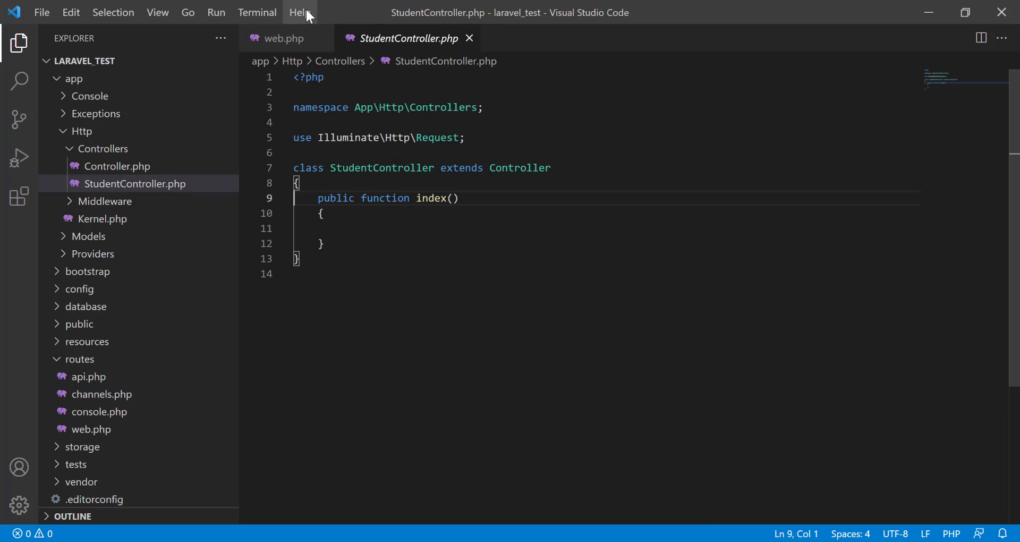
{"action": "mouse_move", "coordinate": [452, 44]}
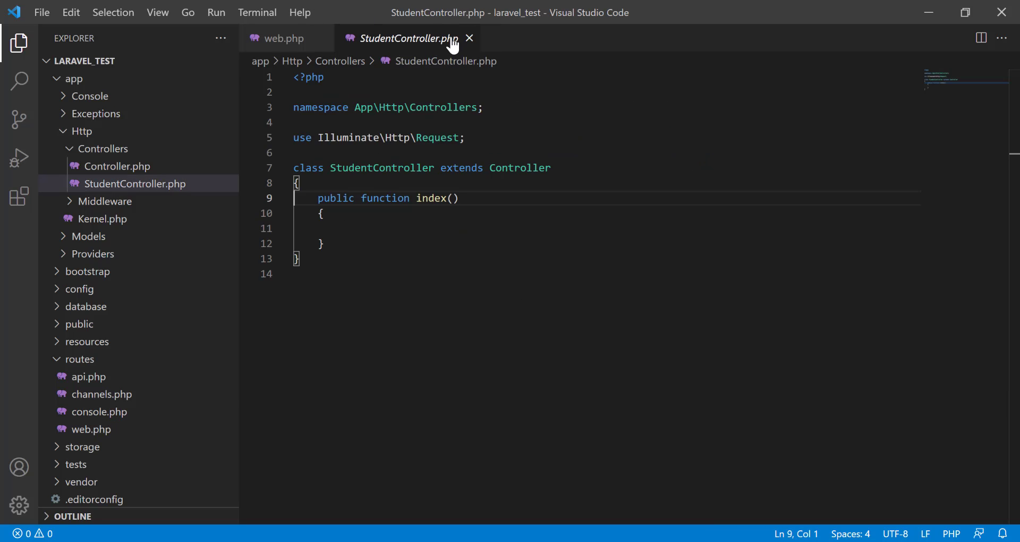
{"action": "left_click", "coordinate": [338, 228]}
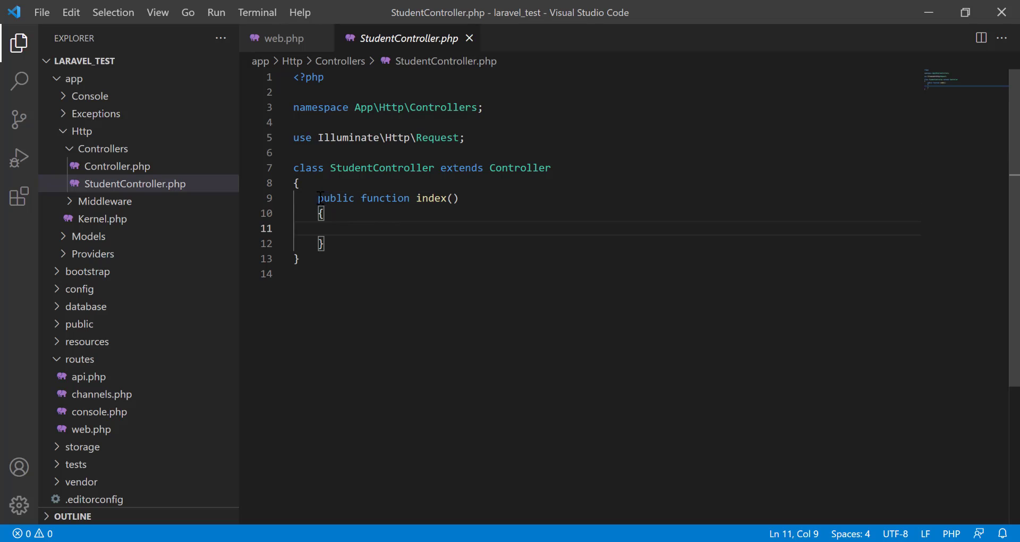
{"action": "left_click_drag", "start_coordinate": [319, 197], "coordinate": [323, 244]}
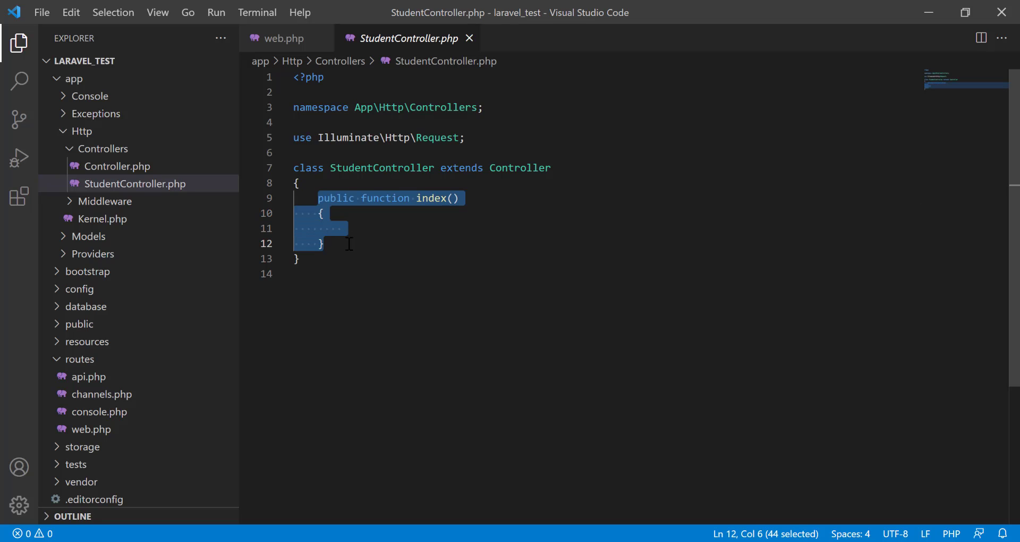
{"action": "left_click", "coordinate": [364, 228]}
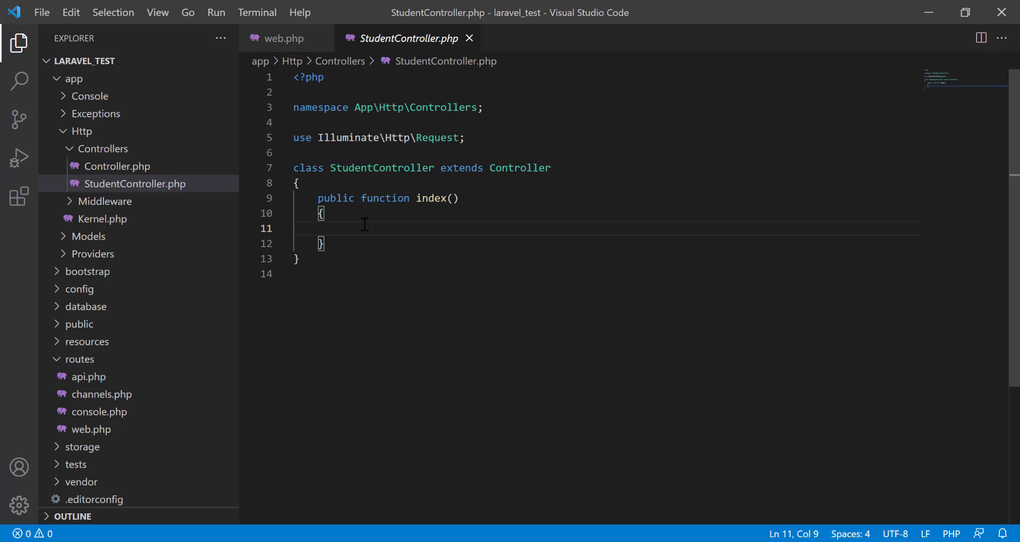